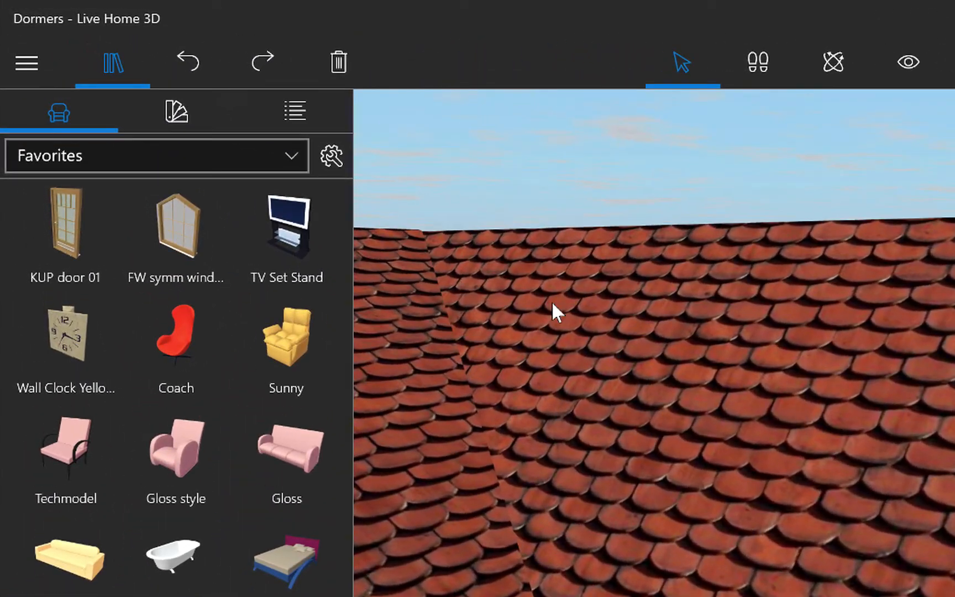
Drop a gable dormer from the library onto the tiled roof above the large window
click(156, 156)
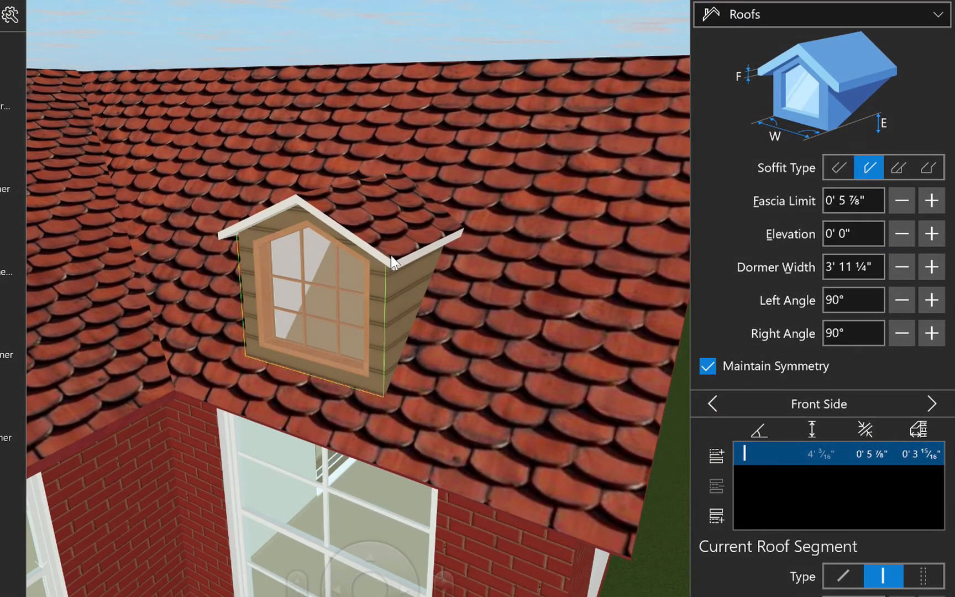
Raise the dormer's elevation to 0' 6½" and select the Dormer Width field for editing
click(932, 234)
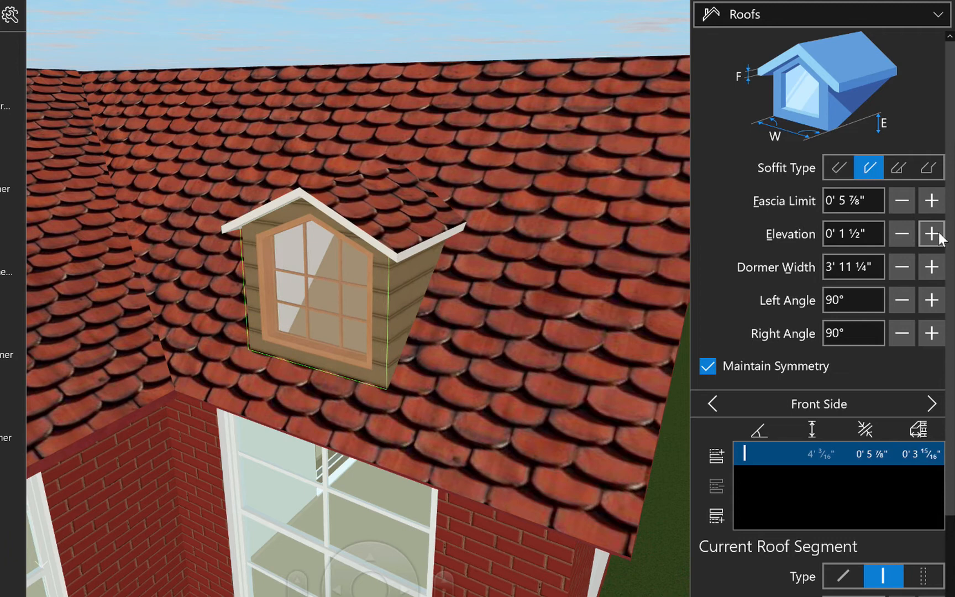
click(932, 235)
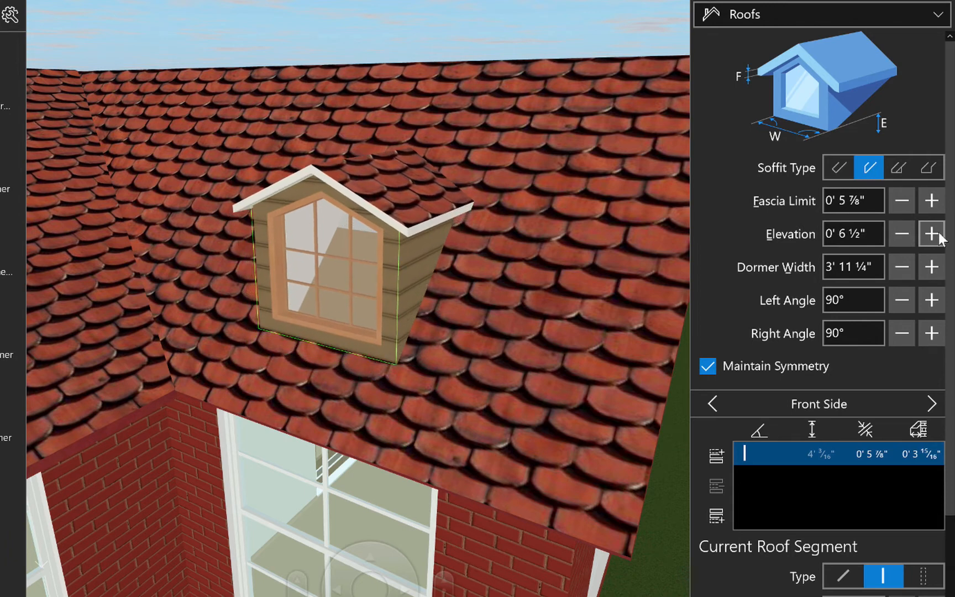
click(930, 234)
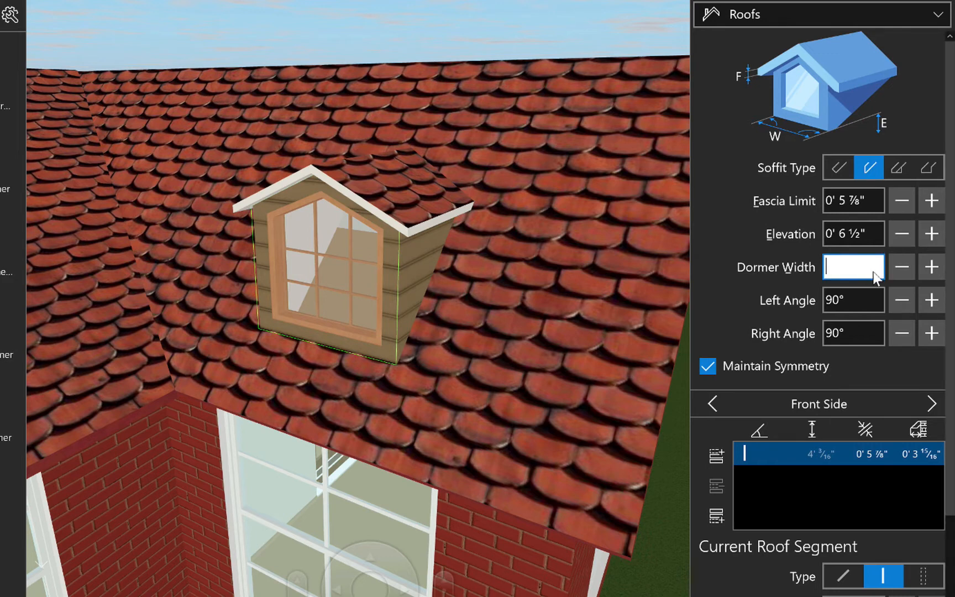
Set Dormer Width to 8' 2", try a 120° left angle, then restore it to 90°
text(8' 2")
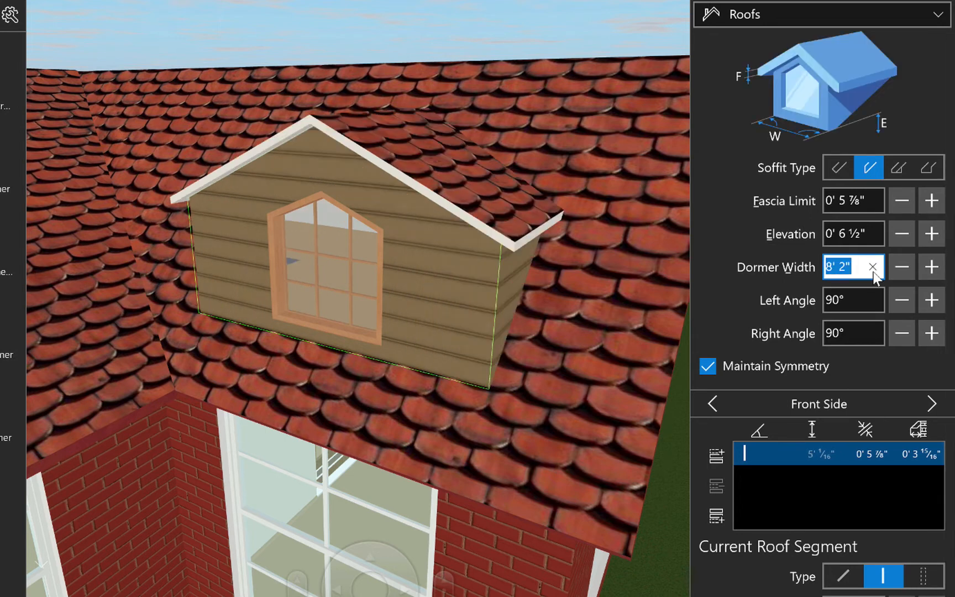
click(851, 299)
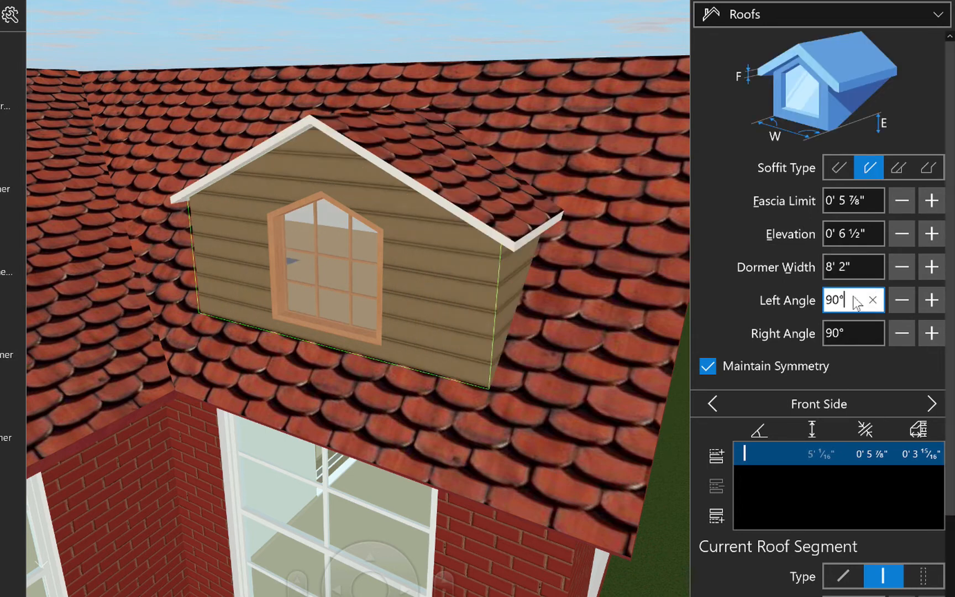
text(120)
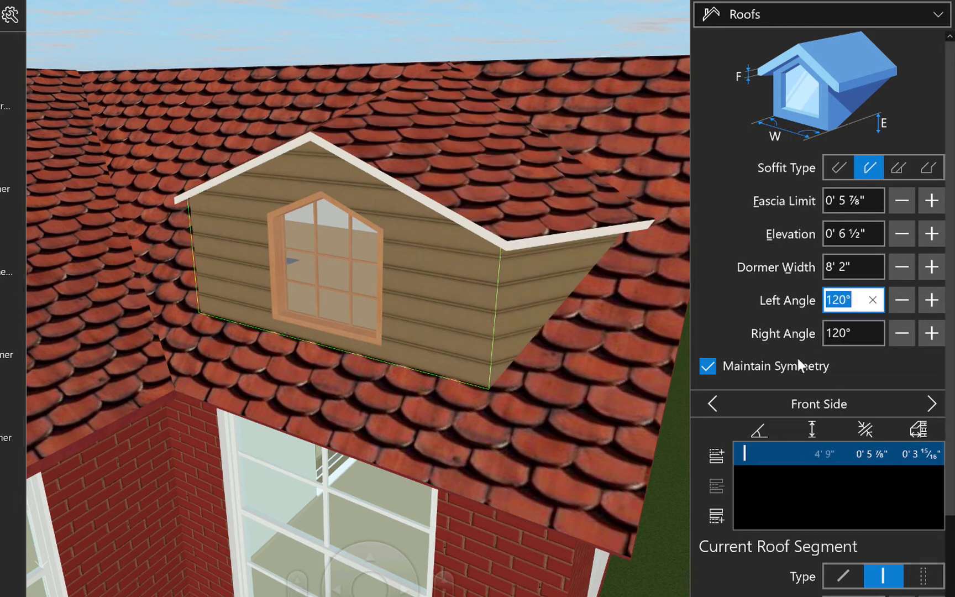
click(706, 366)
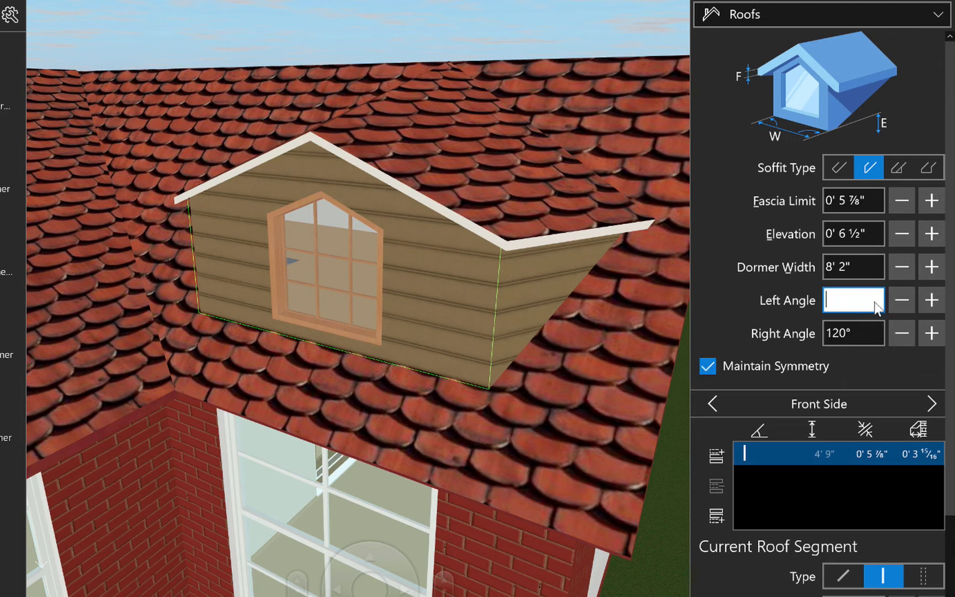
text(90°)
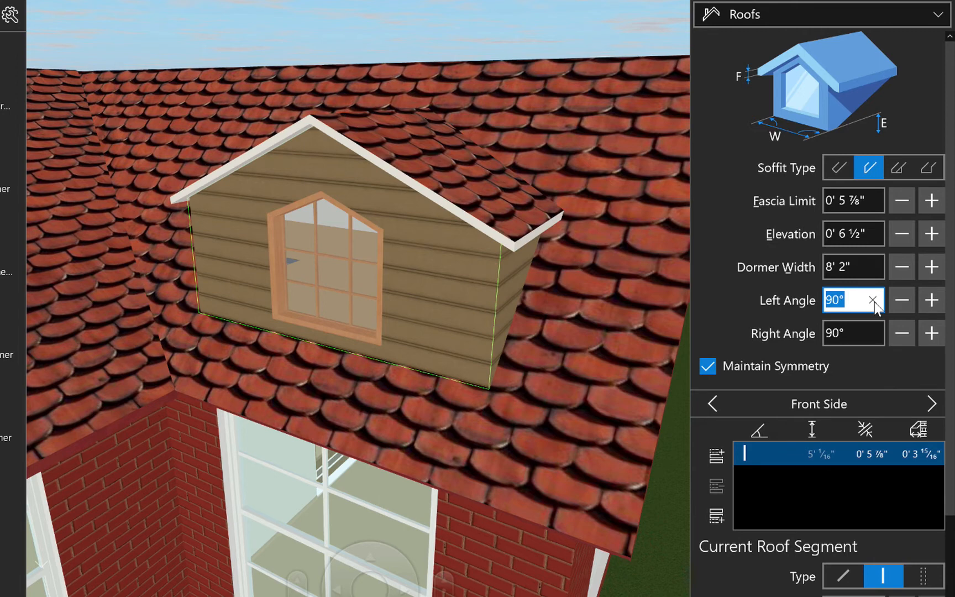
mouse_move(716, 424)
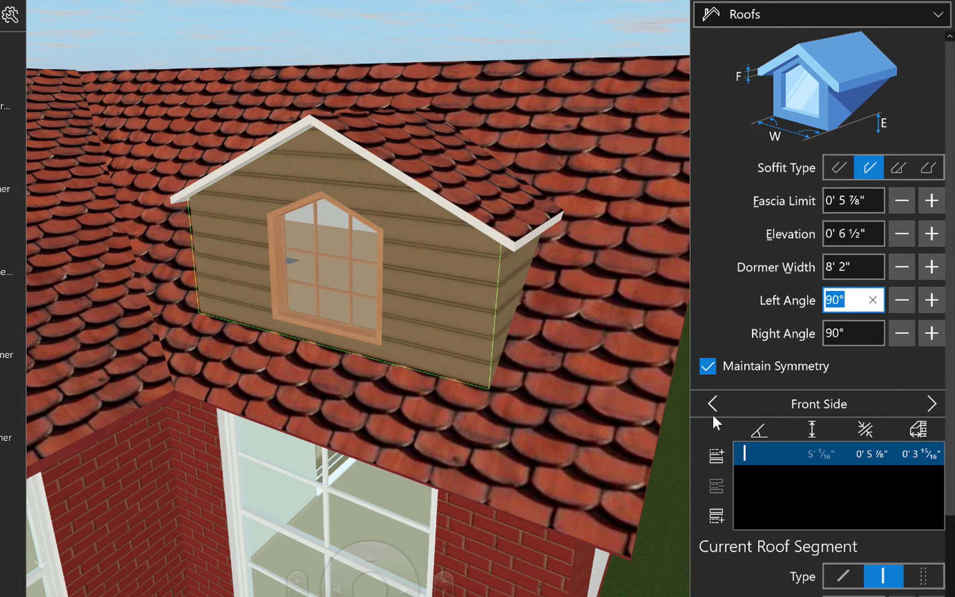
Delete the dormer's front window and switch the library to the Dormers category
click(930, 404)
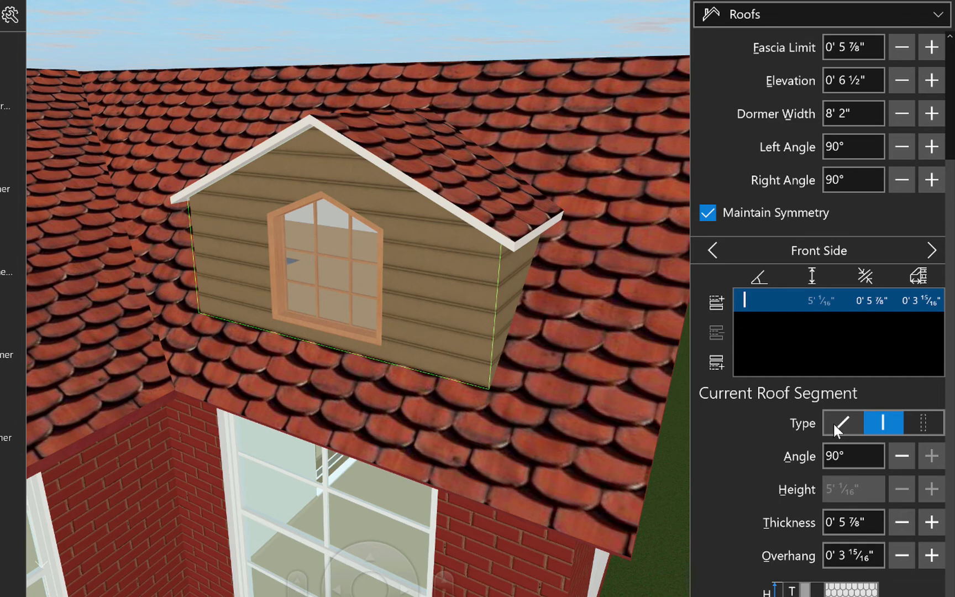
click(923, 423)
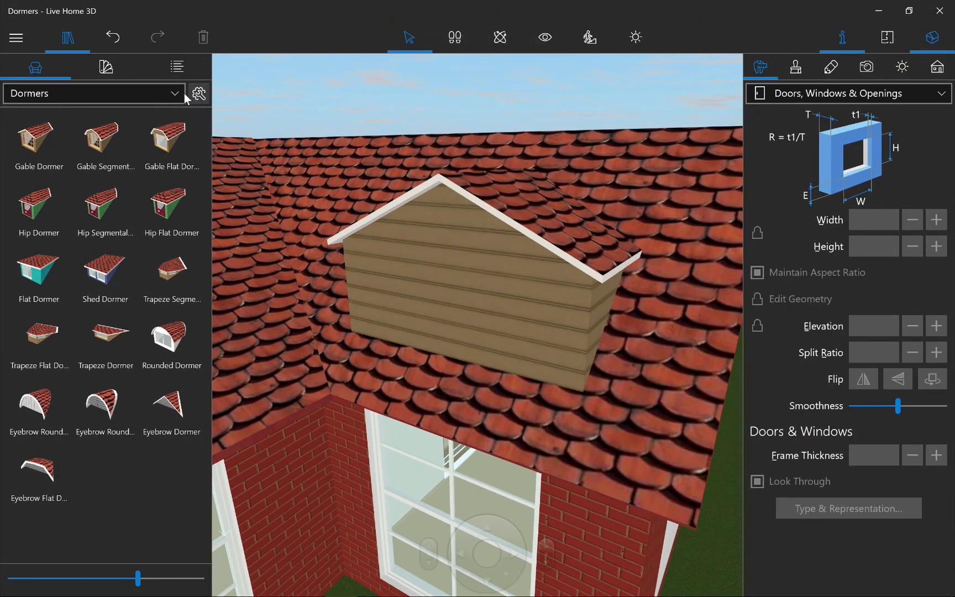
Switch the object library from Dormers to the Windows category
click(93, 93)
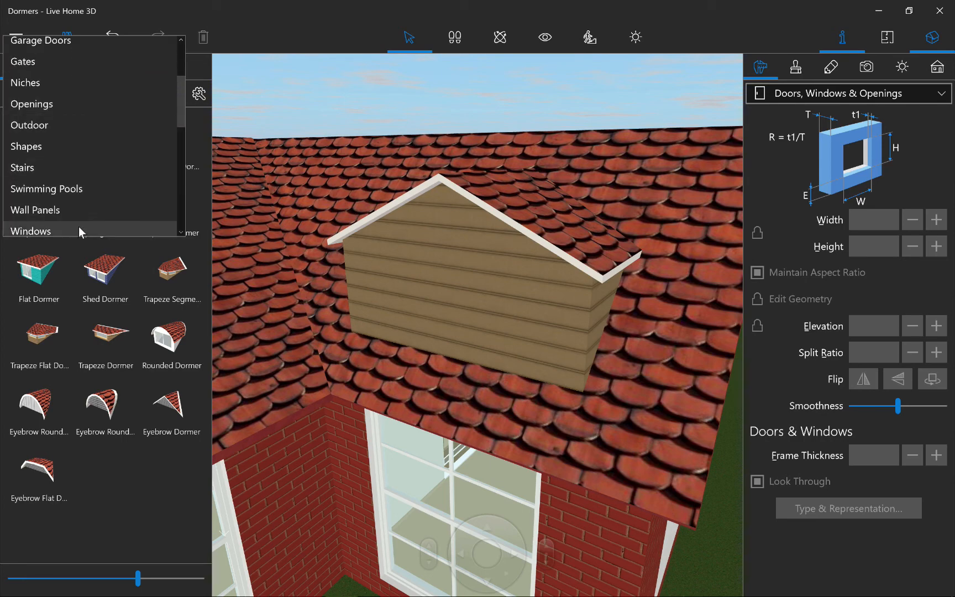
click(31, 231)
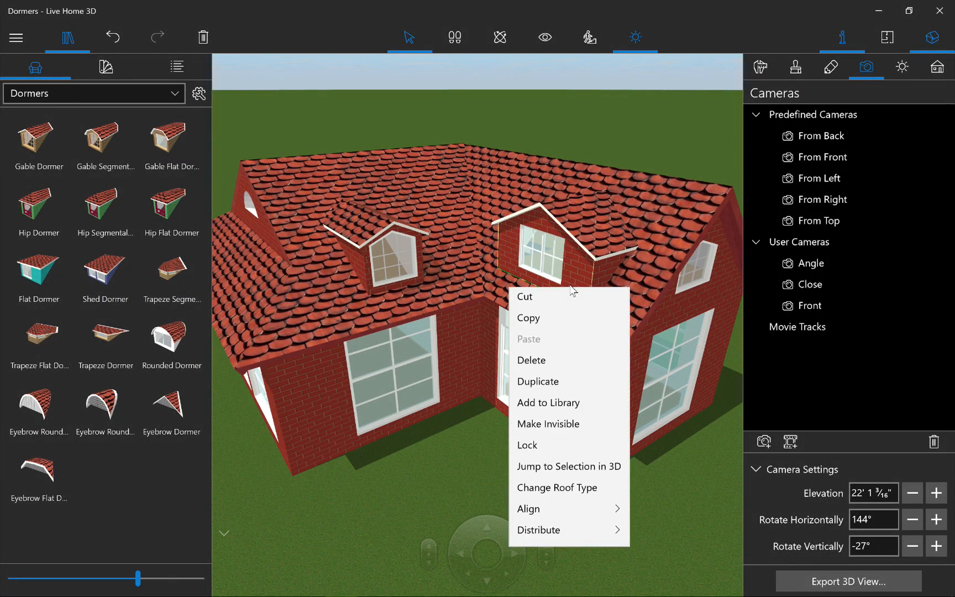
Add the right dormer to the library and retitle the new Gable Dormer item 'My Dormer'
click(560, 419)
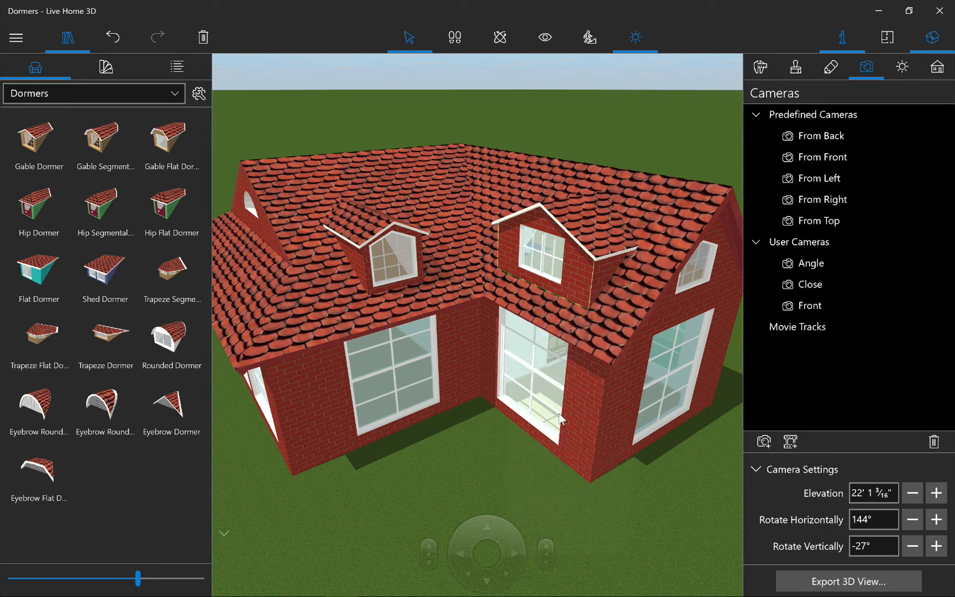
click(105, 472)
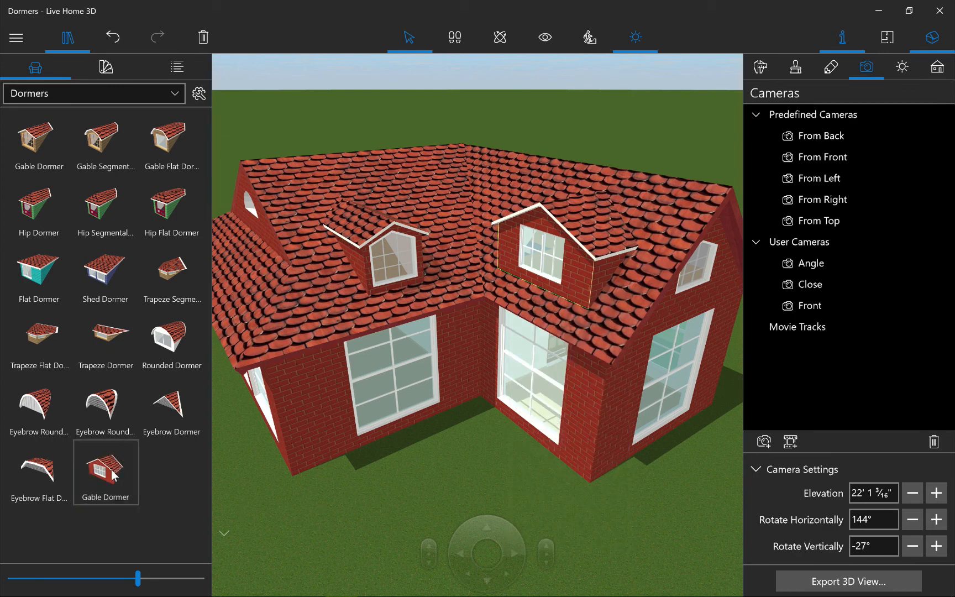
right_click(105, 472)
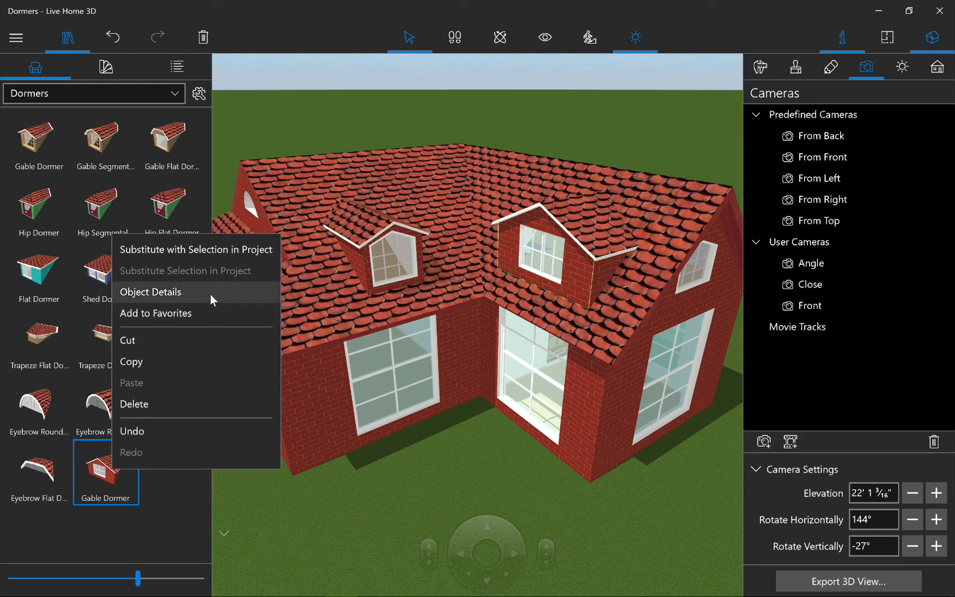
click(150, 292)
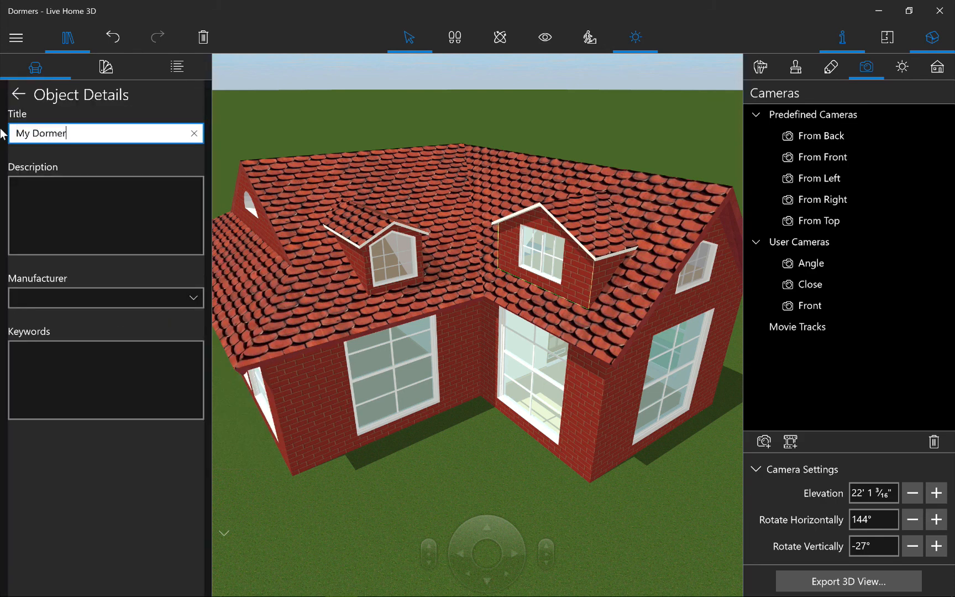